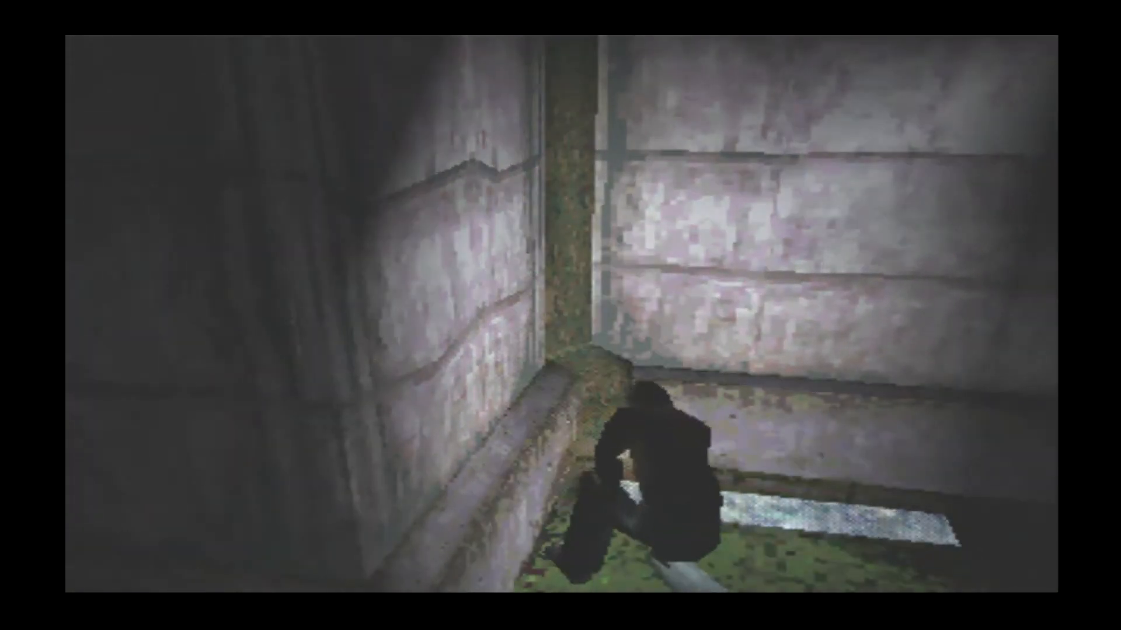
Walk Harry along the stone wall into the corner of the dim room
key(e)
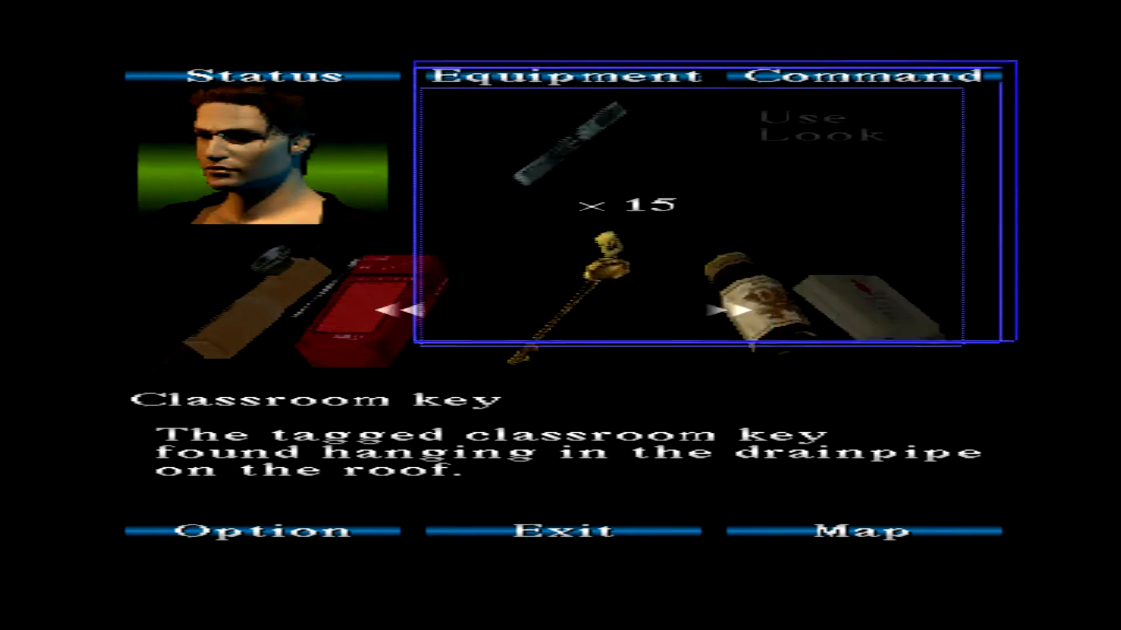
View the Classroom key's description in the inventory
click(863, 530)
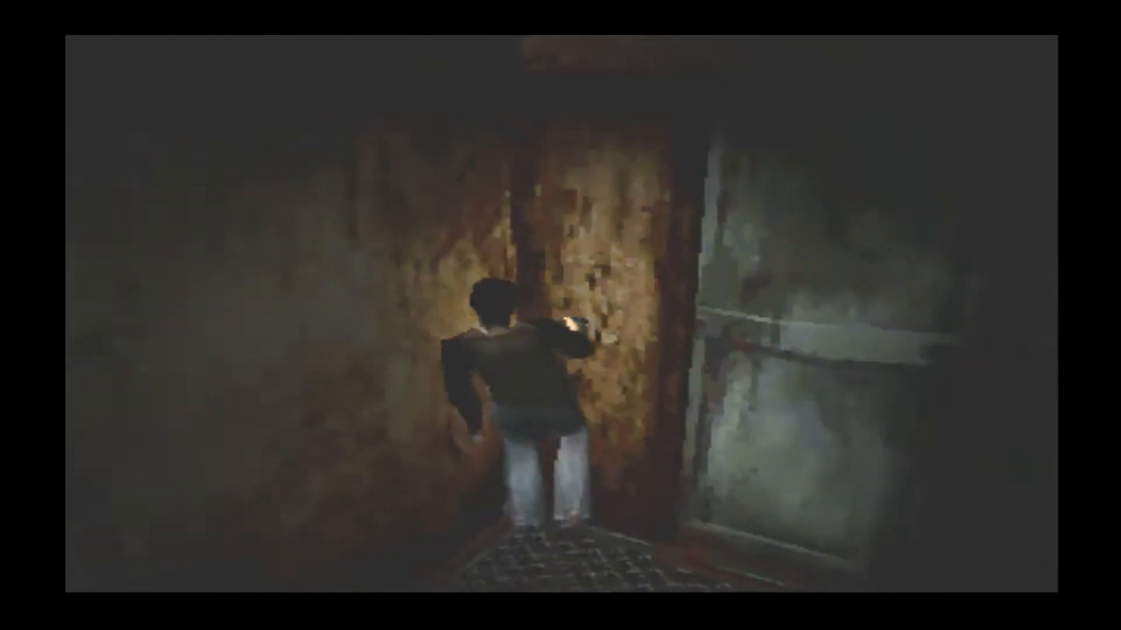
Walk Harry down the rusted grated corridor to the grey metal door
key(w)
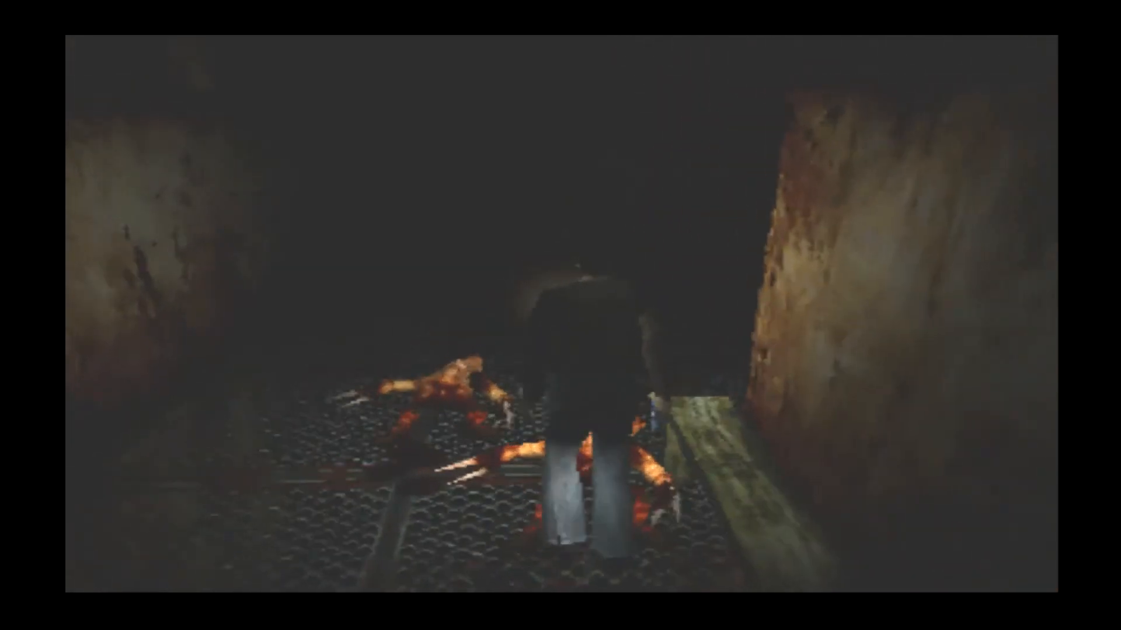
Review the handgun and its 43 spare rounds, then confirm the rusty door is unlocked
key(Escape)
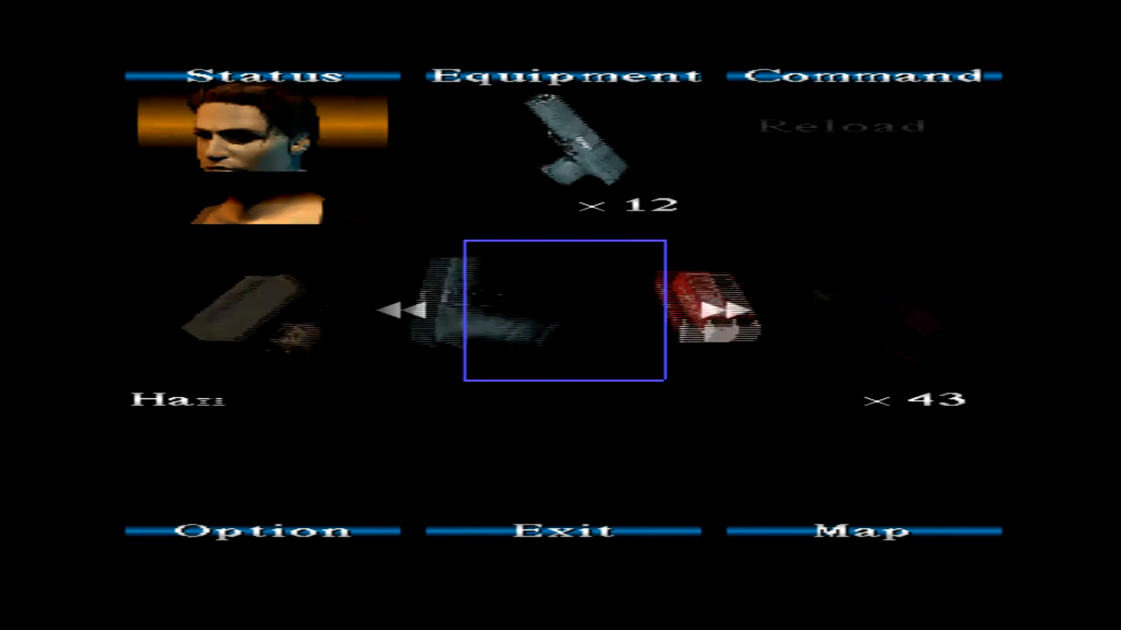
key(Right)
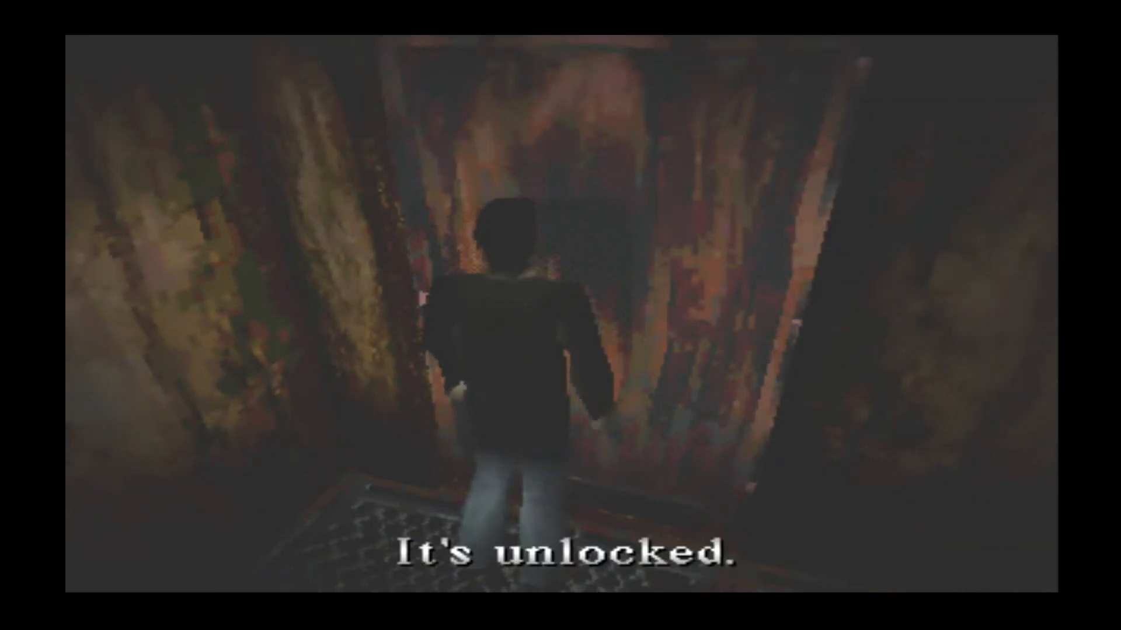
key(Escape)
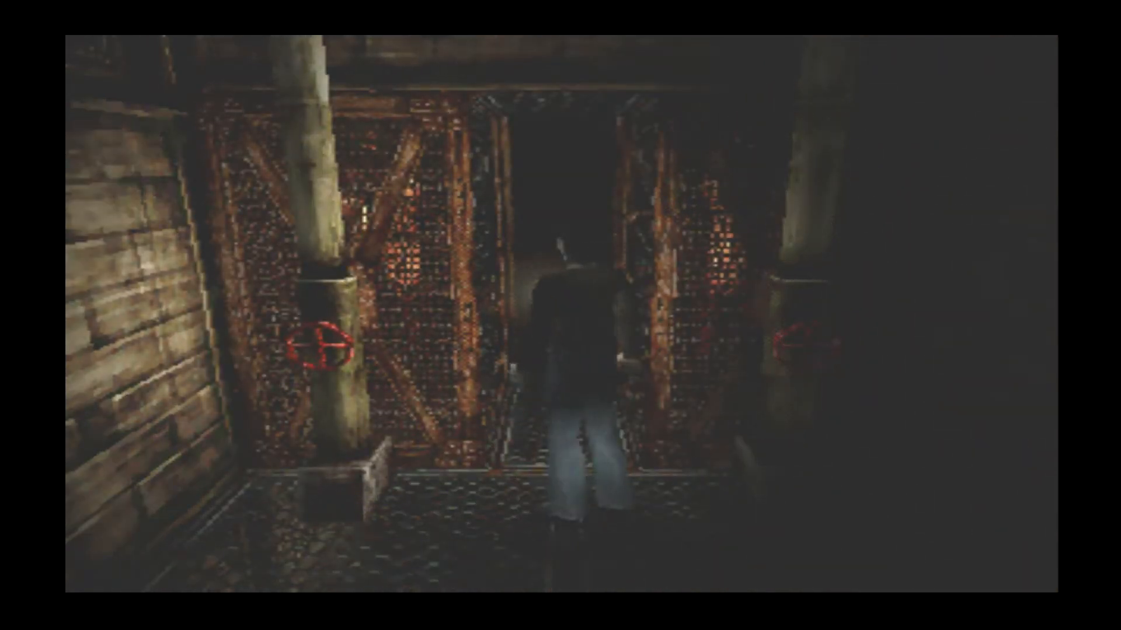
Keep the six-round shotgun equipped, with 17 shotgun shells in stock
key(Escape)
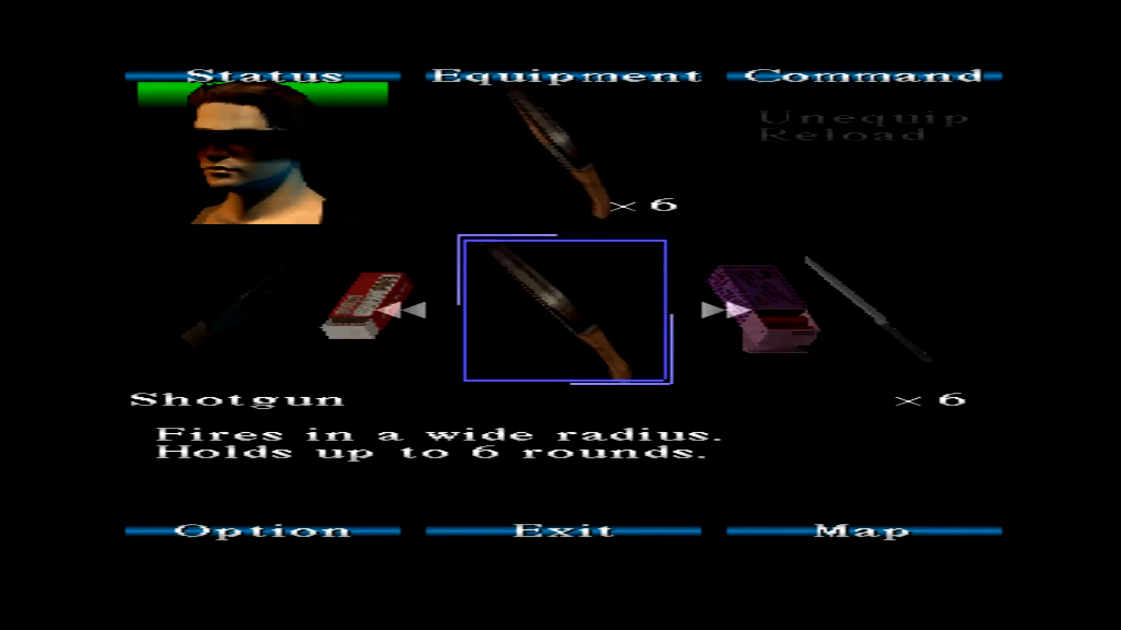
click(860, 531)
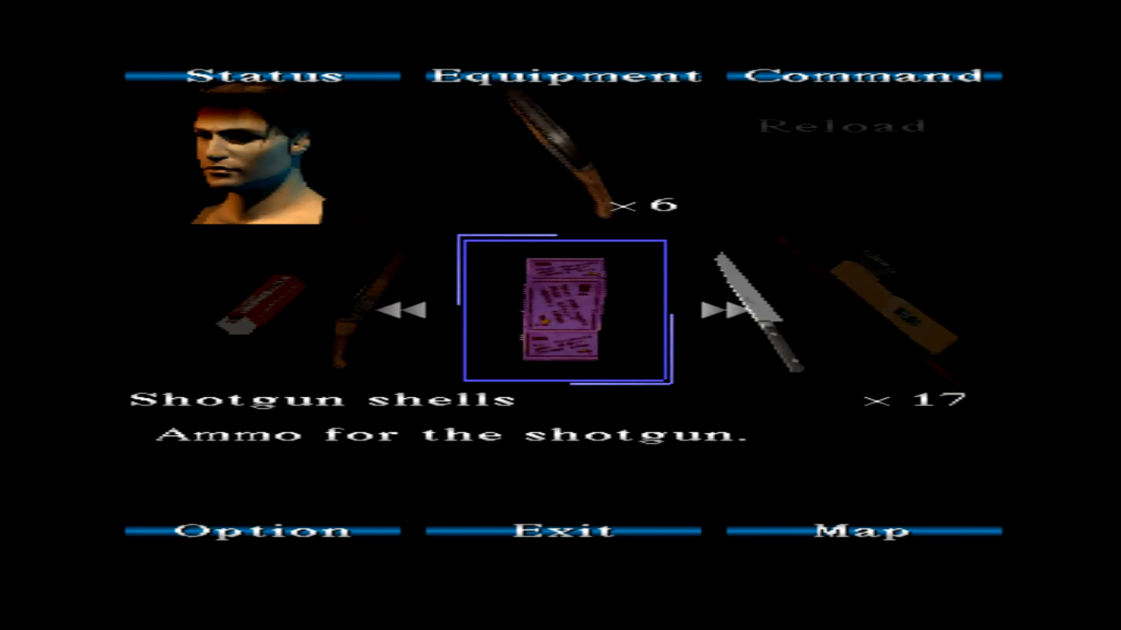
Show the town map around Bloch Street, Balkan Church and the marked gas station
click(719, 309)
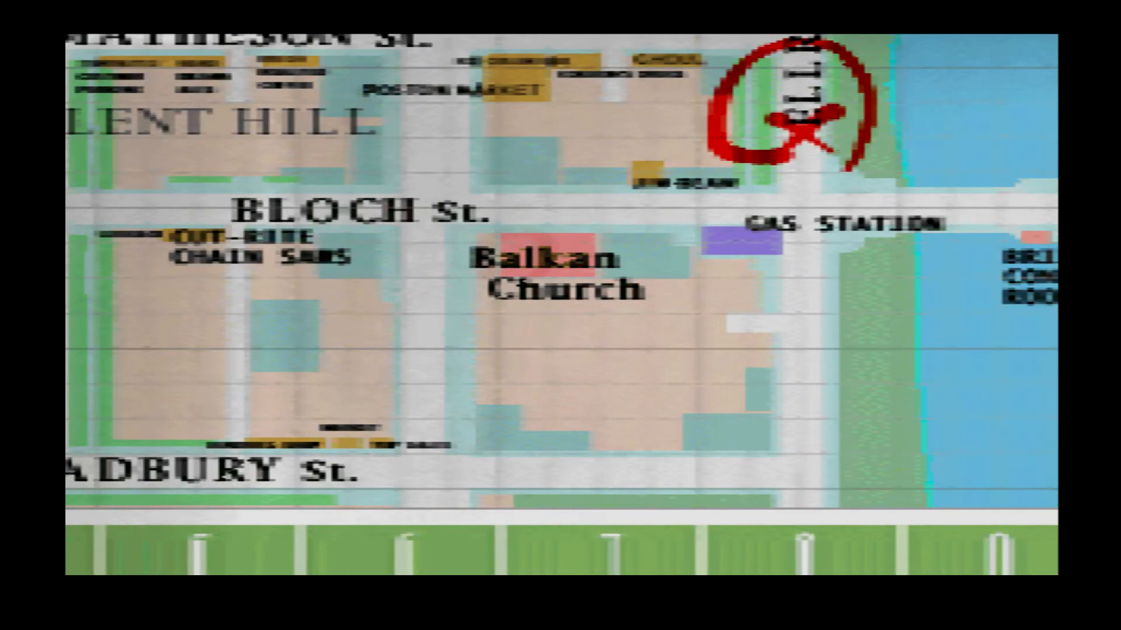
click(509, 263)
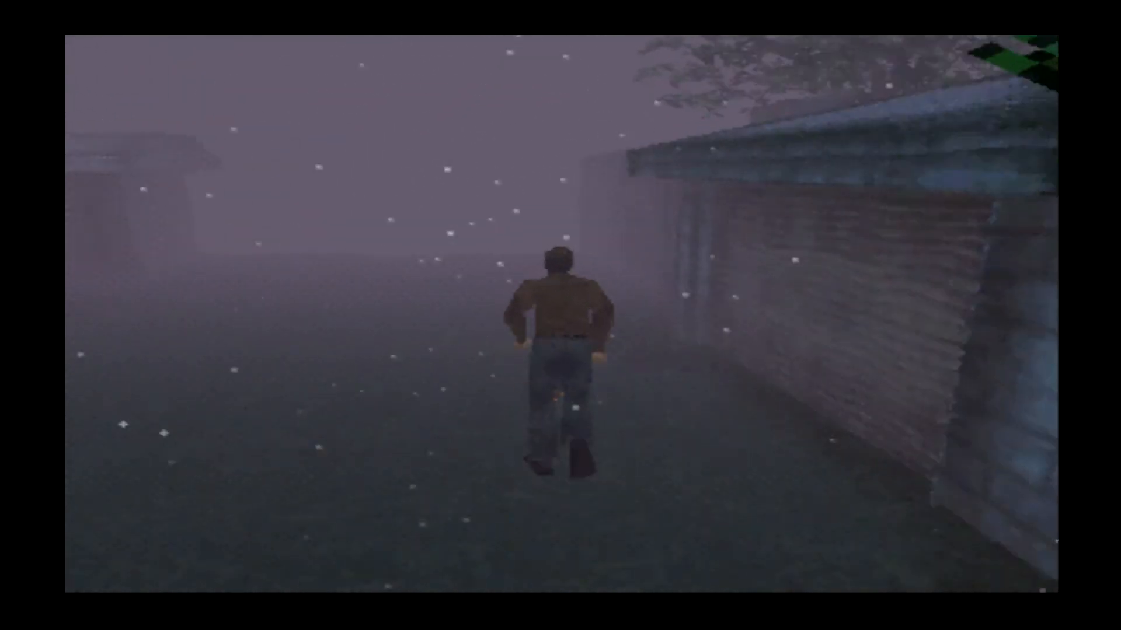
Check the inventory's Handgun bullets entry, showing 40 rounds in reserve
key(Escape)
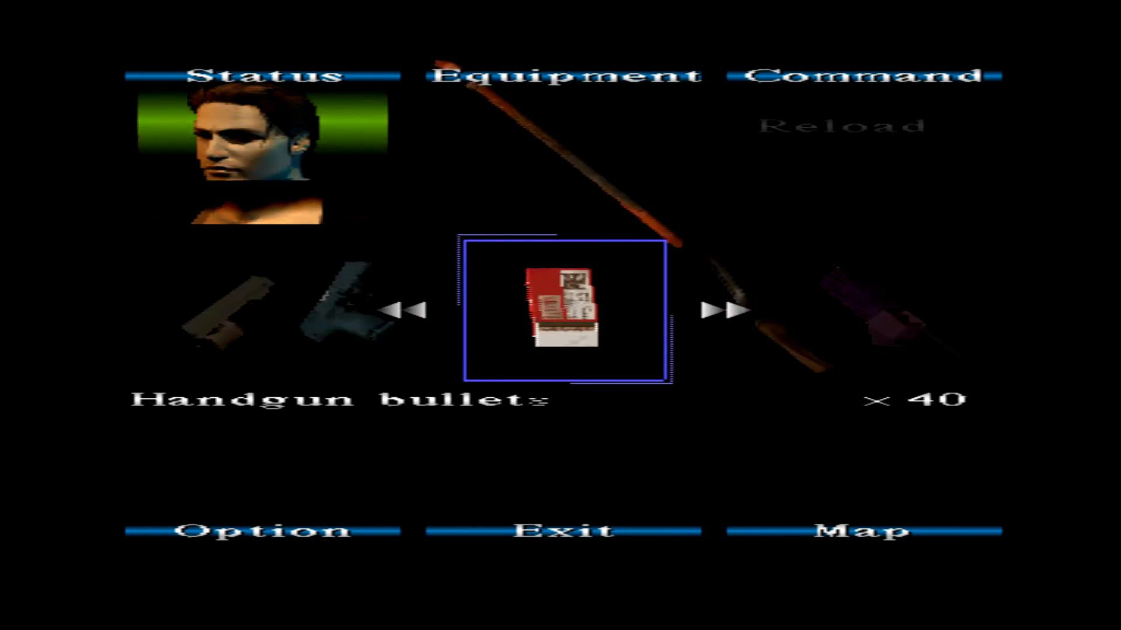